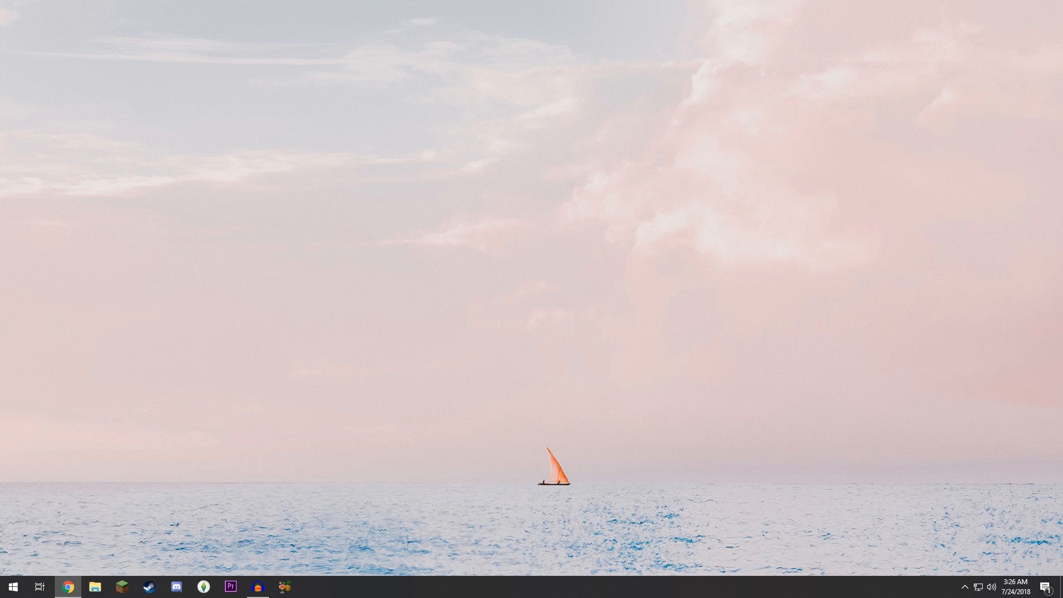
- Sort Planet Minecraft projects by downloads and download The 4th Dimension map zip in Chrome
click(67, 586)
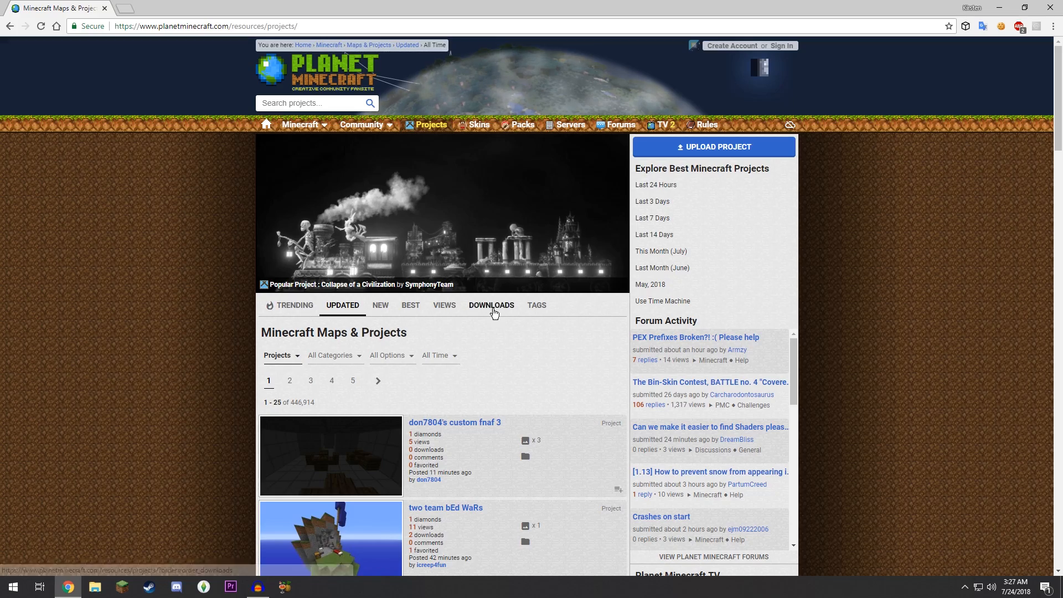
click(490, 304)
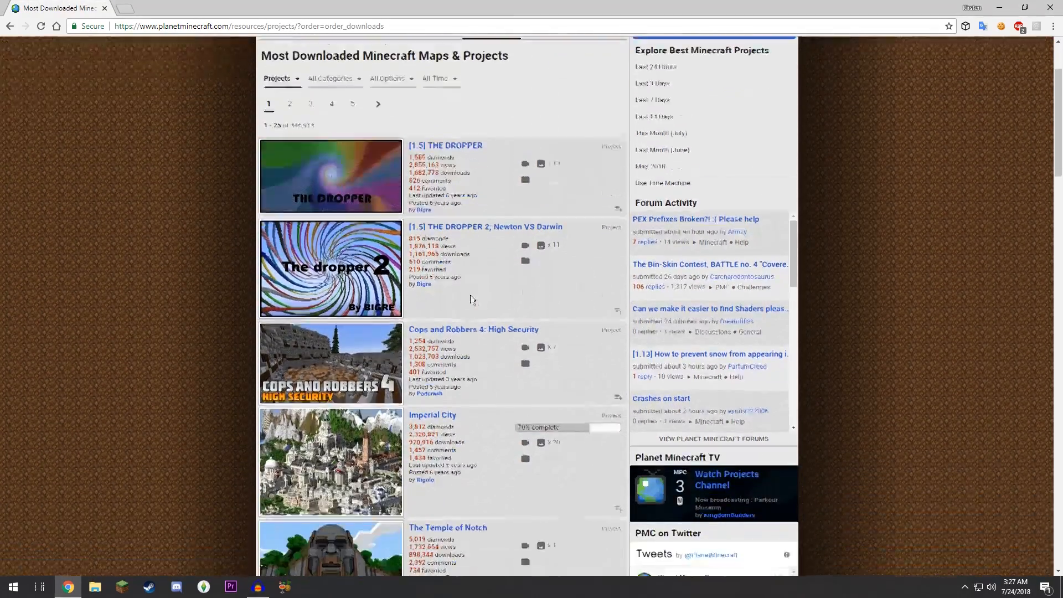
scroll(down, 3)
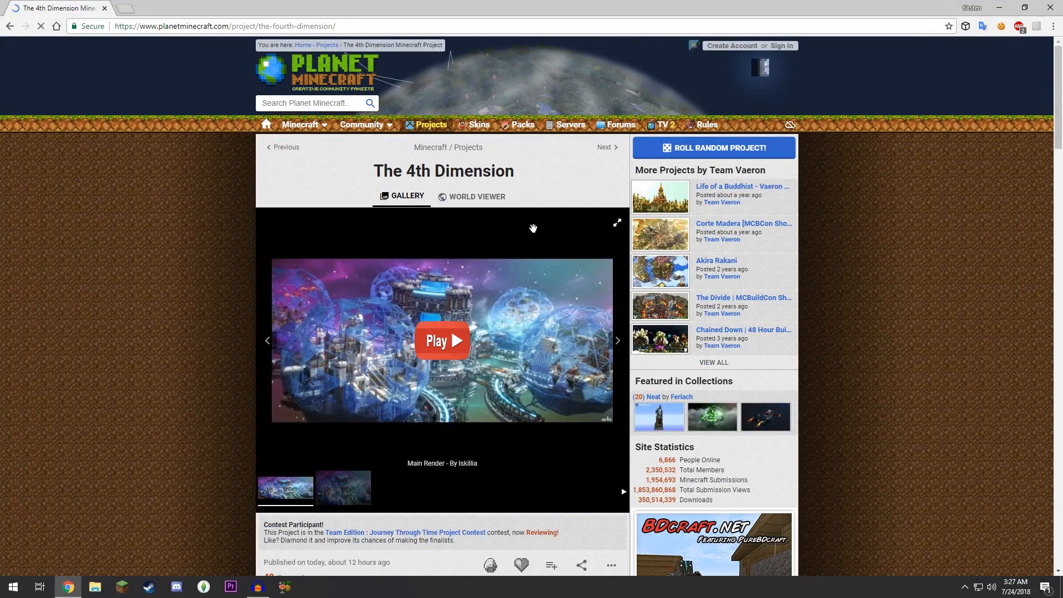
scroll(down, 3)
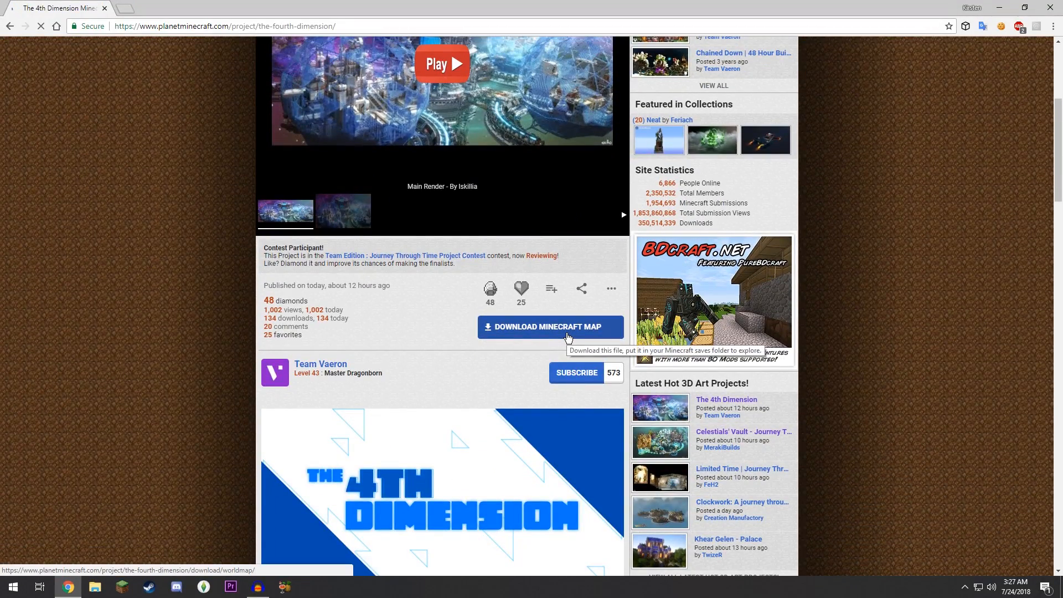
click(550, 325)
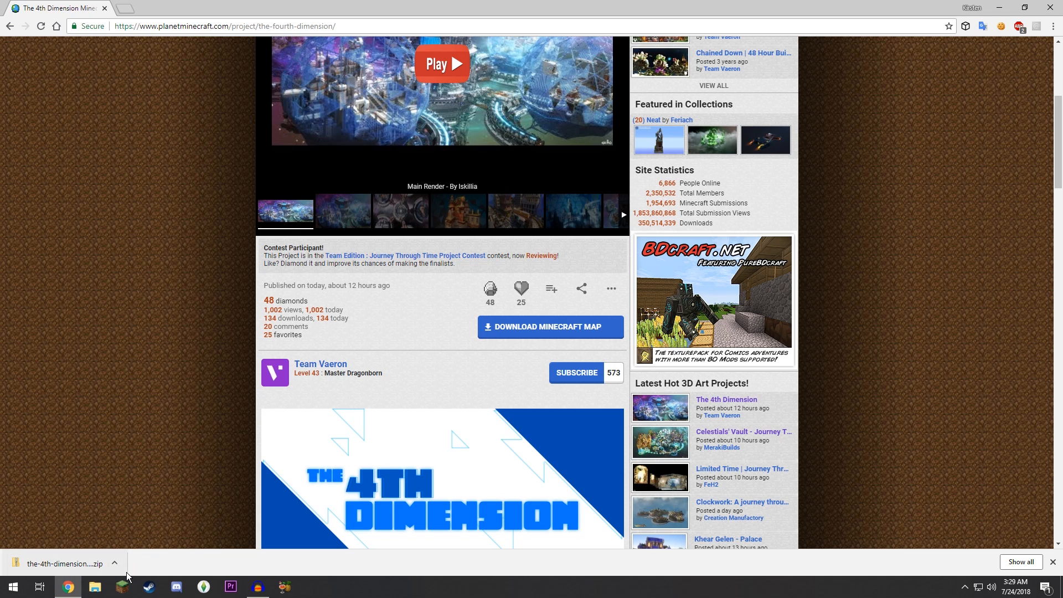
click(121, 587)
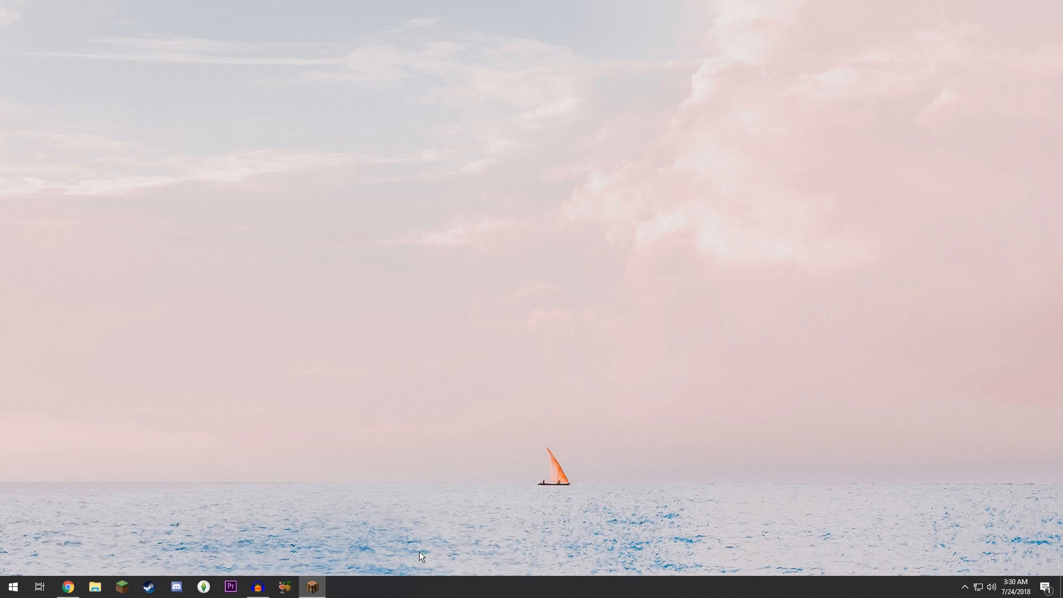
- Move the downloaded zip into .minecraft > saves and close Chrome
click(94, 587)
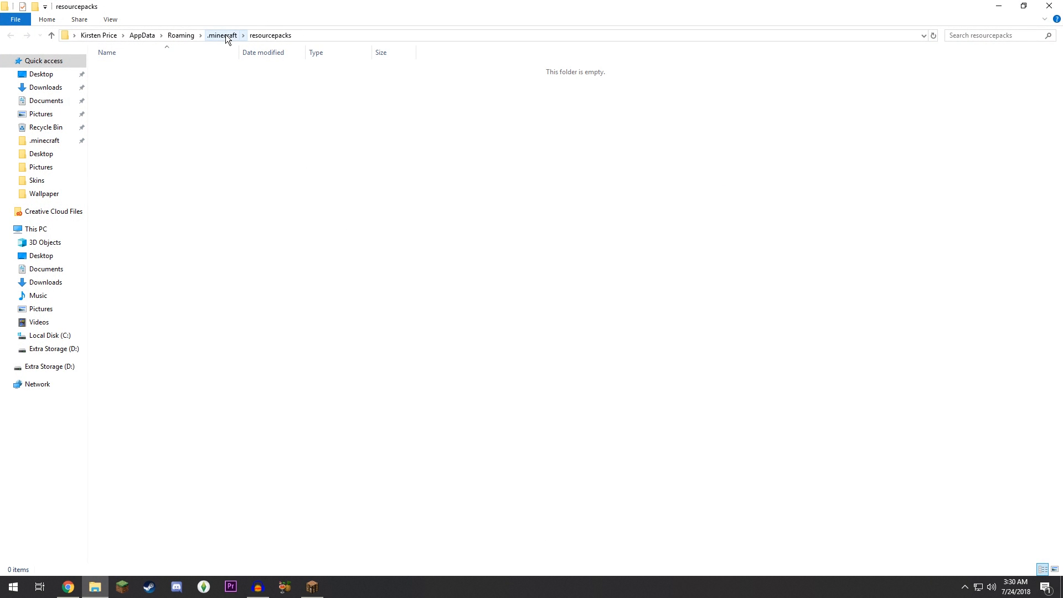
click(222, 35)
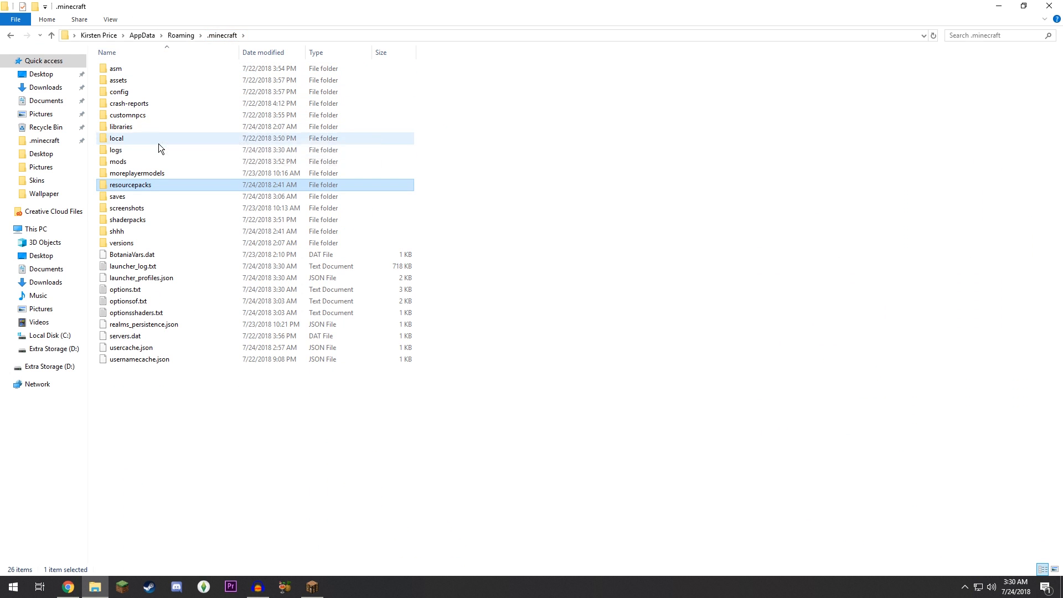
click(116, 197)
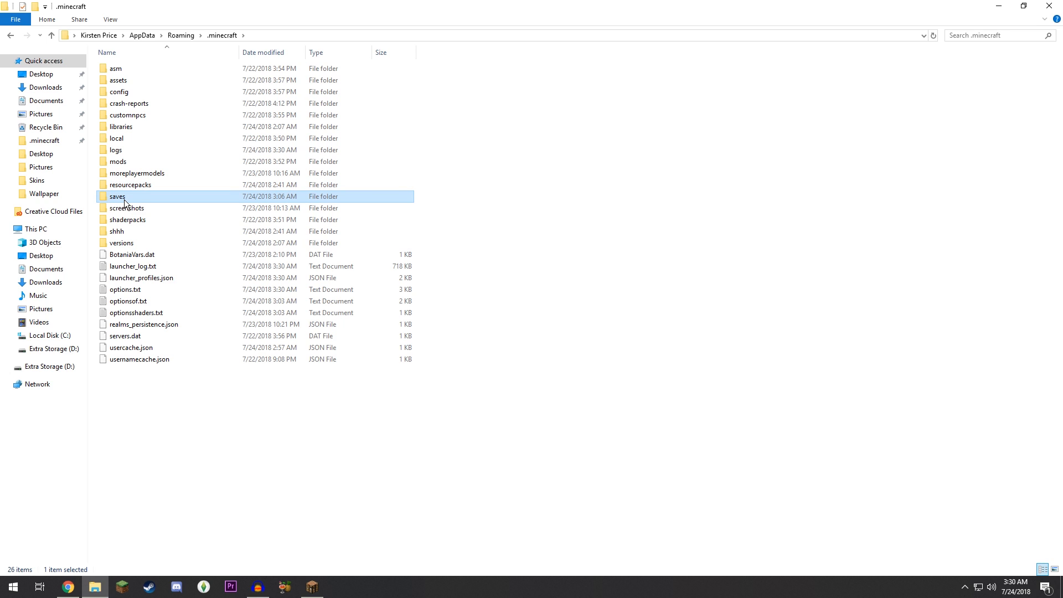
double_click(117, 197)
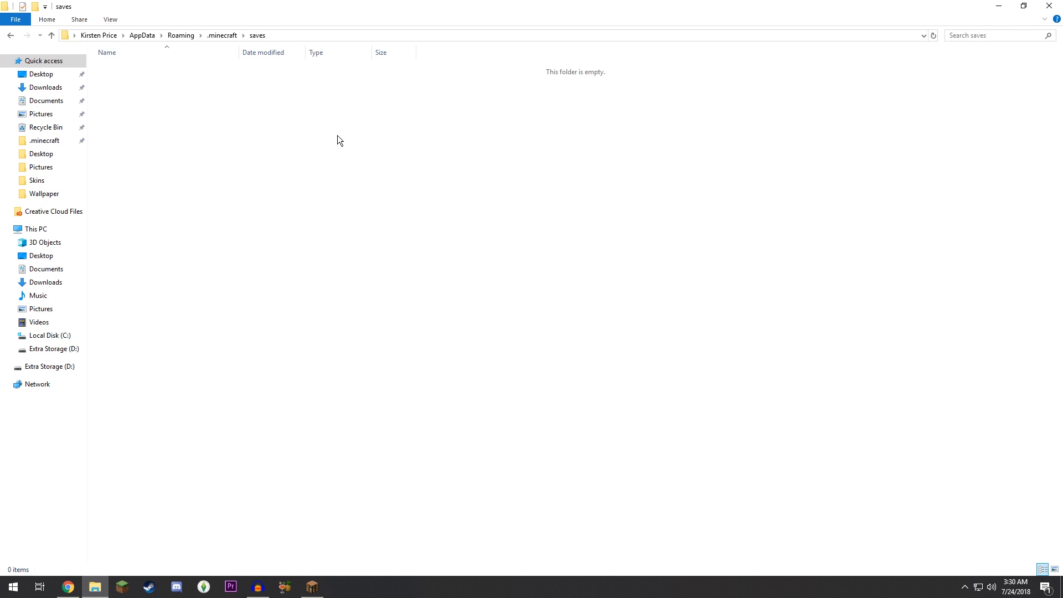
mouse_move(378, 213)
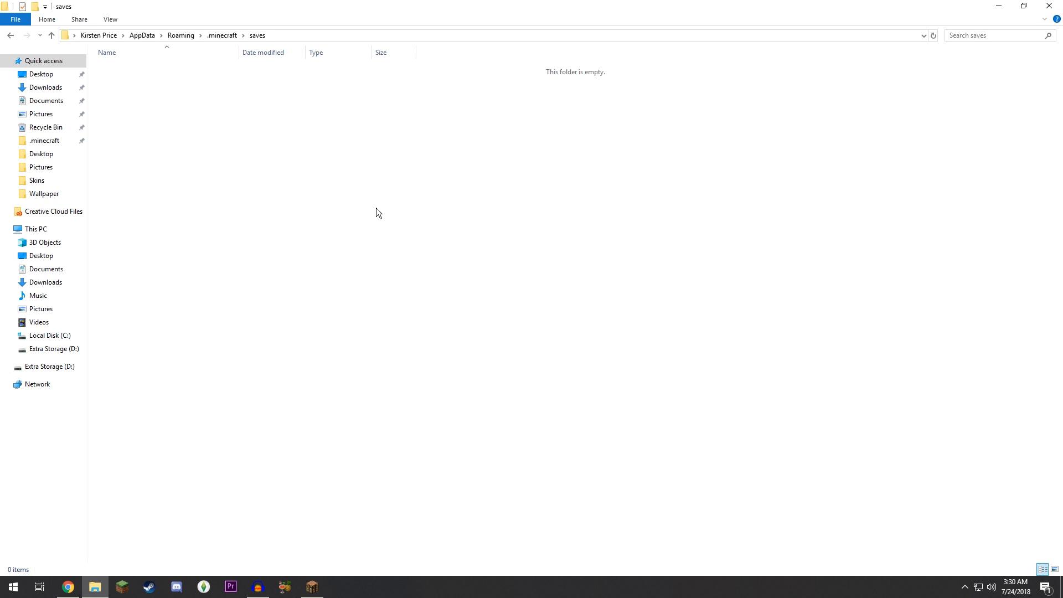
mouse_move(332, 182)
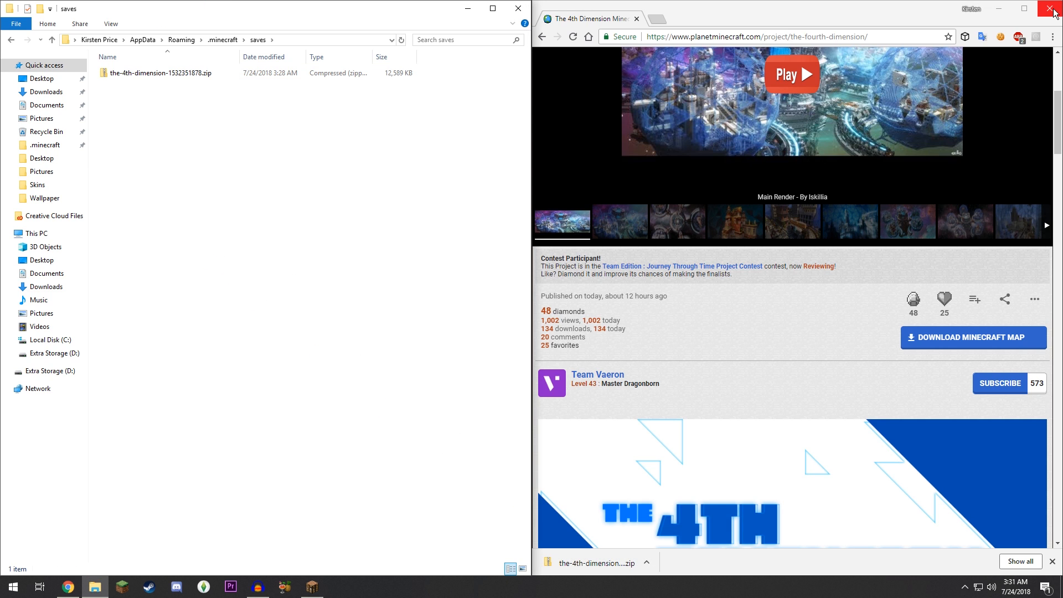
click(1053, 7)
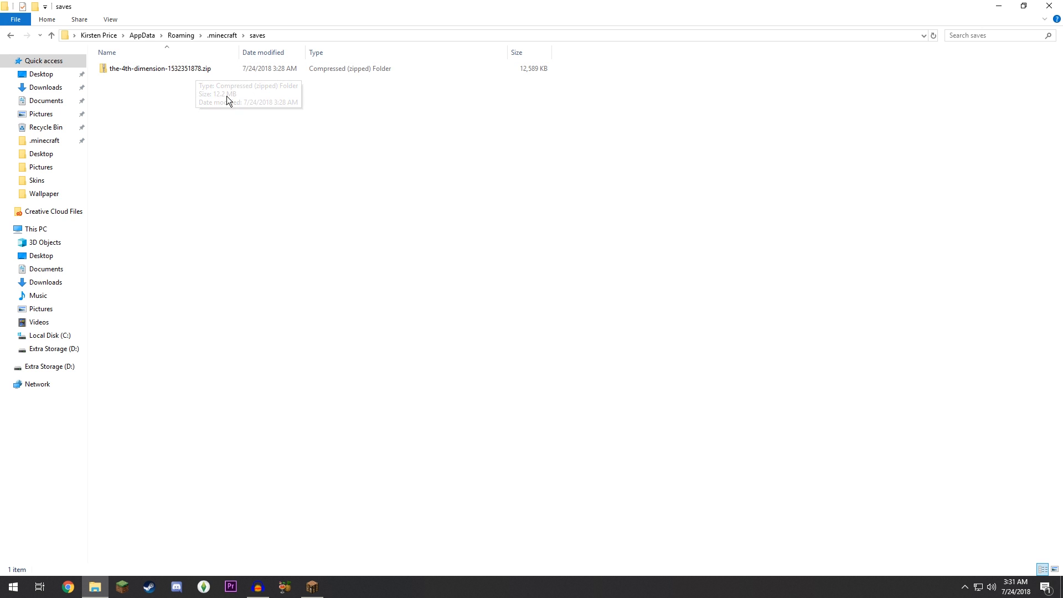
- Extract the zip into saves, check the The 4th Dimension folder, and delete the leftover zip
click(160, 69)
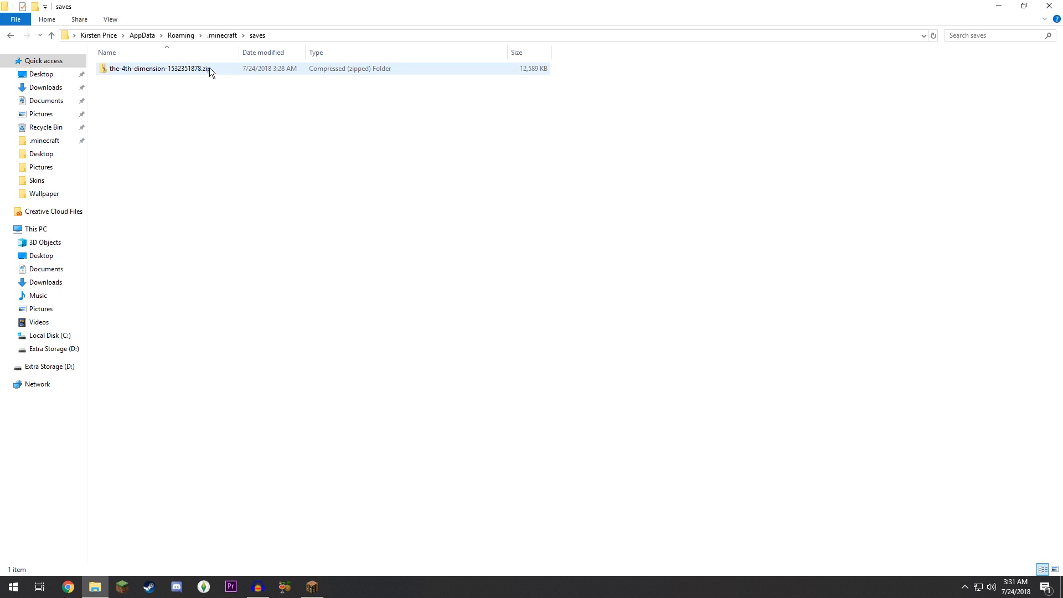
double_click(159, 68)
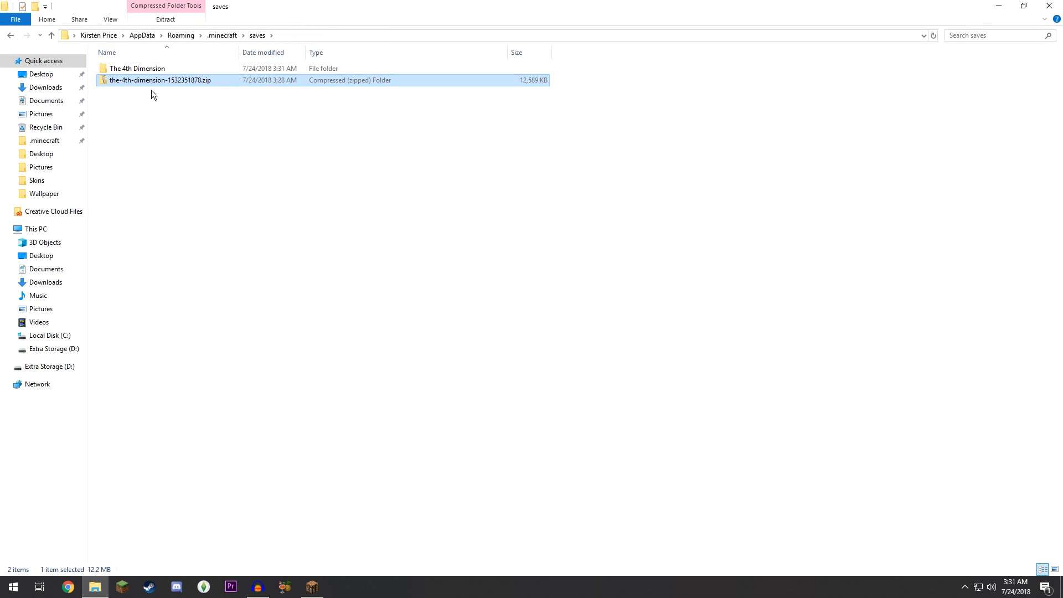
click(136, 68)
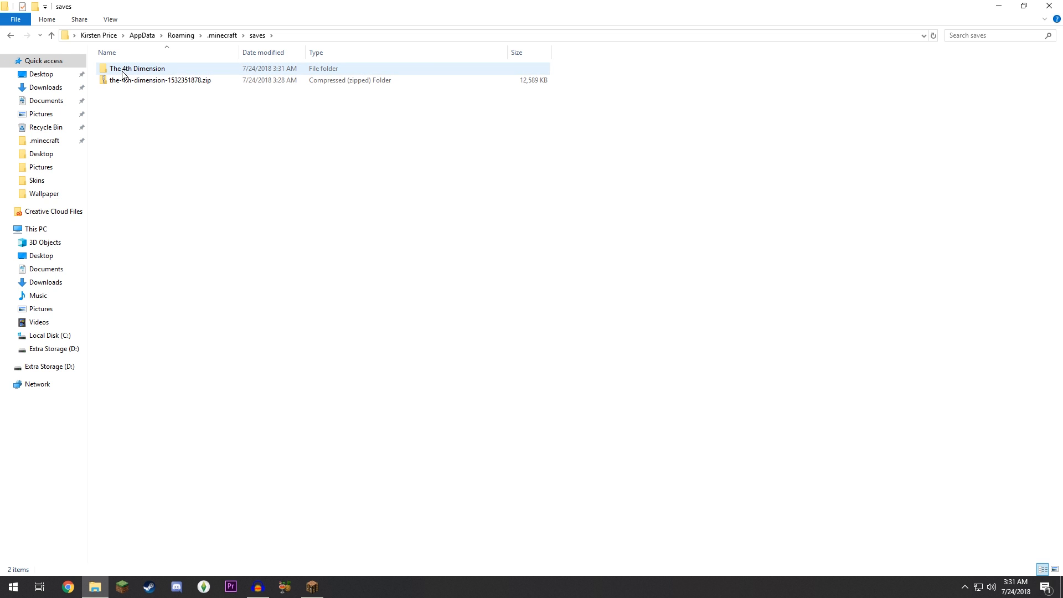
click(136, 68)
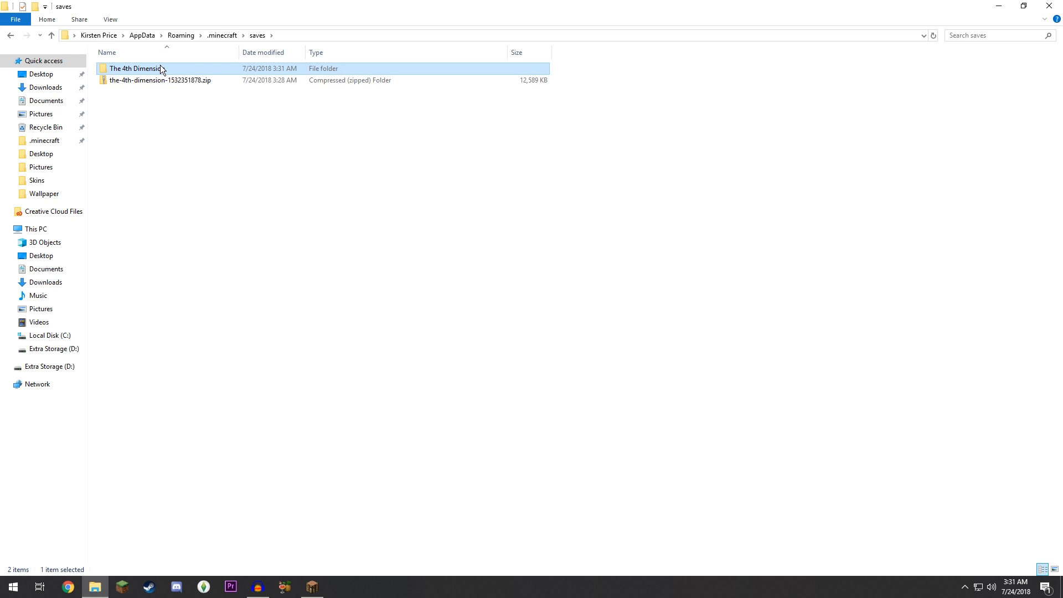
mouse_move(167, 72)
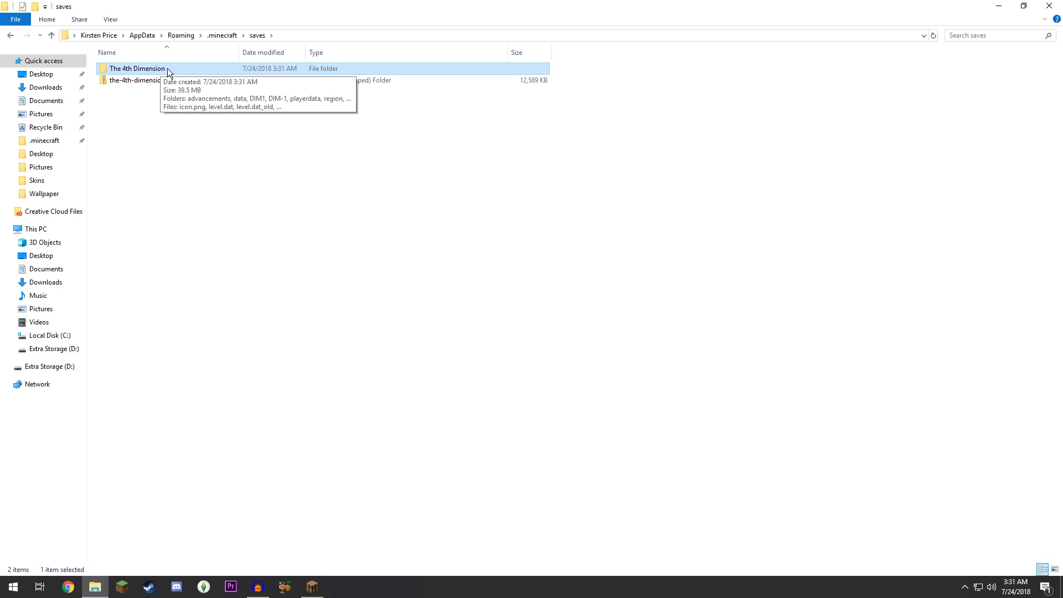
double_click(136, 68)
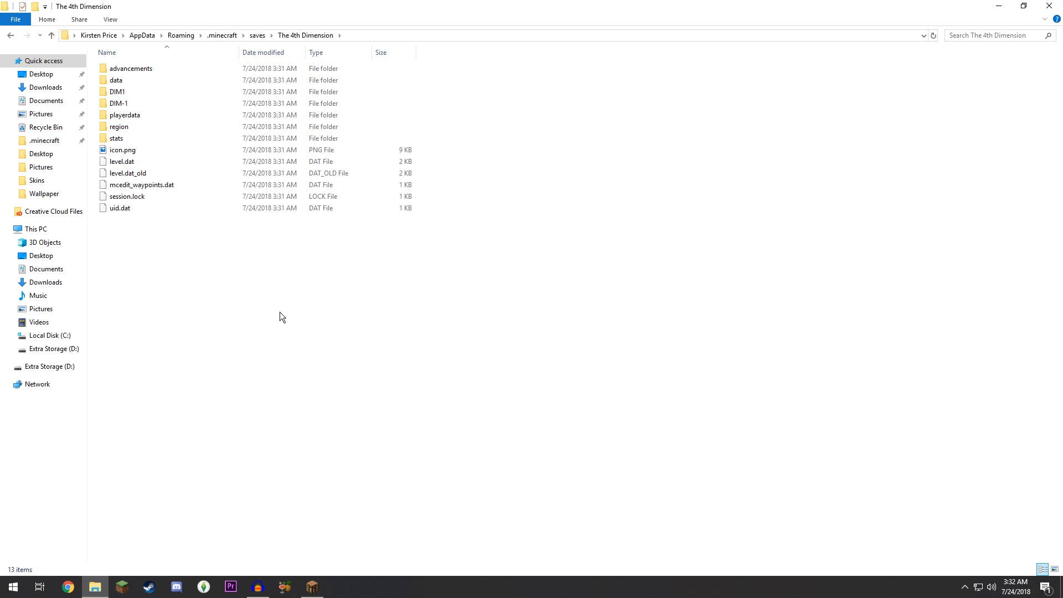
click(123, 149)
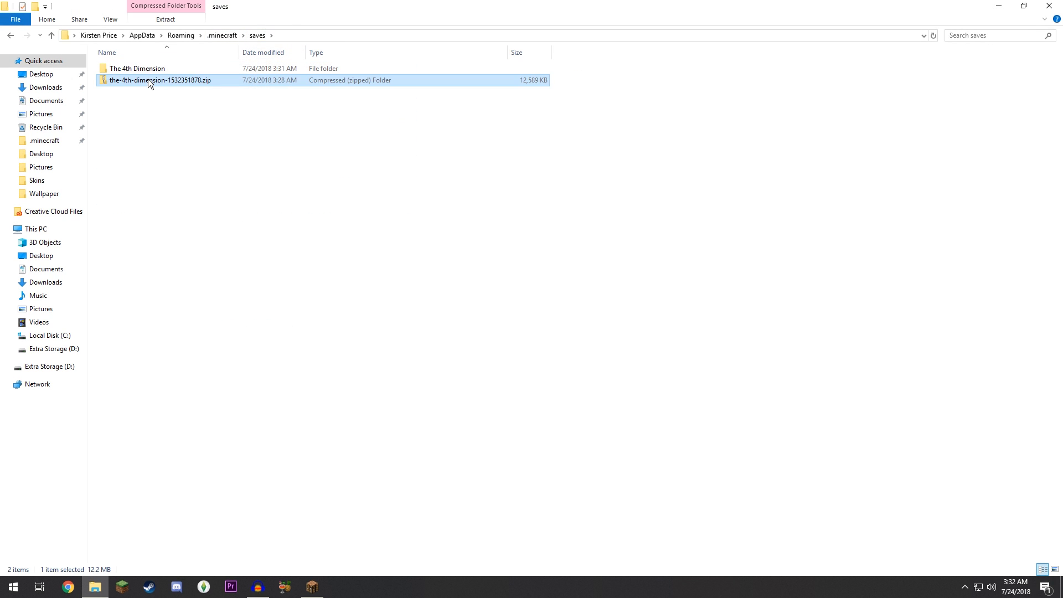
key(Delete)
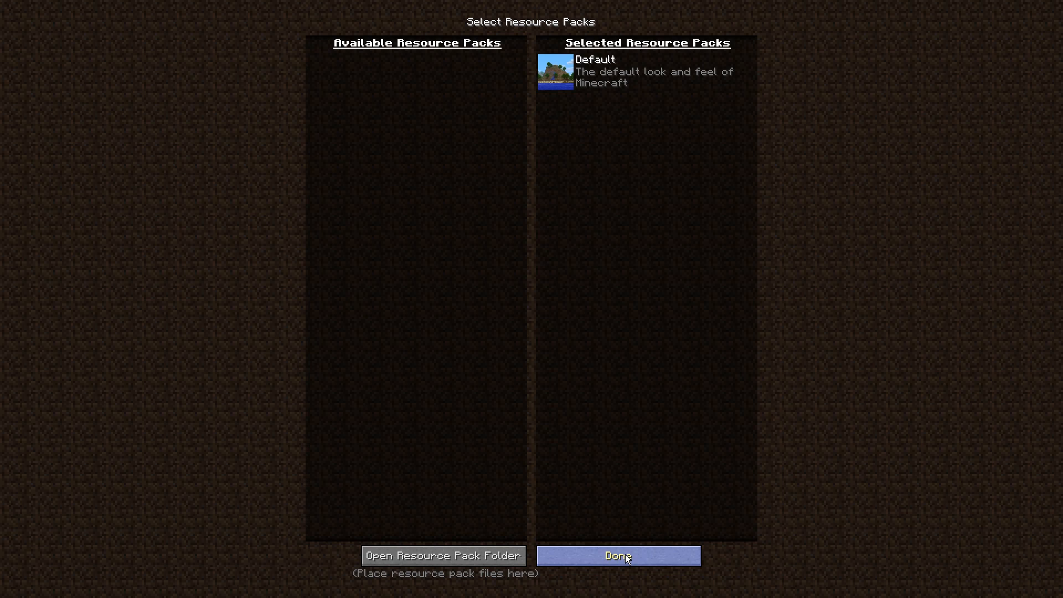
- Leave the resource pack screen, pick The 4th Dimension in Singleplayer and play it
click(617, 554)
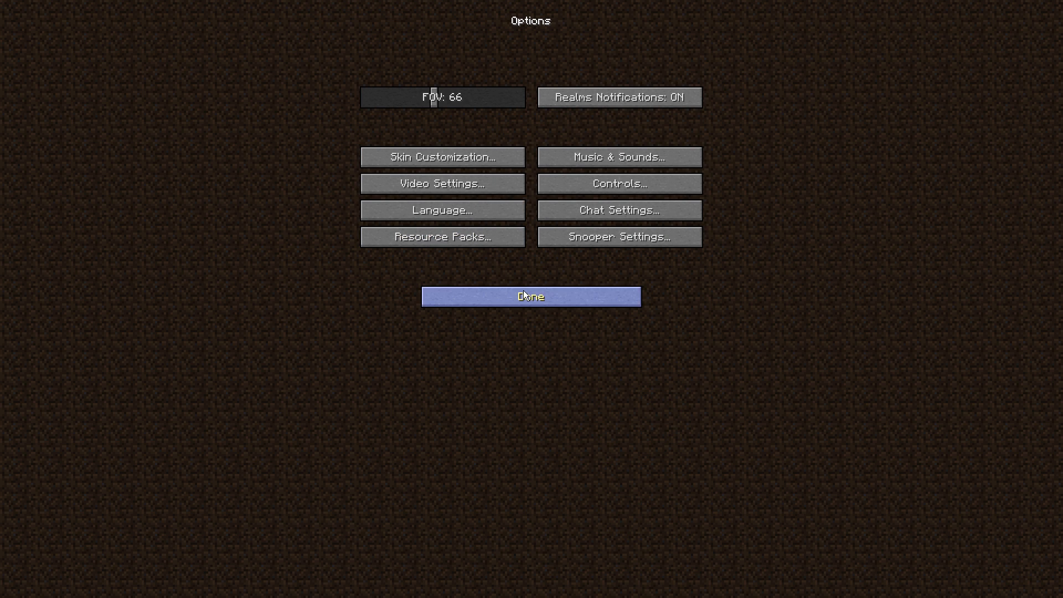
click(530, 297)
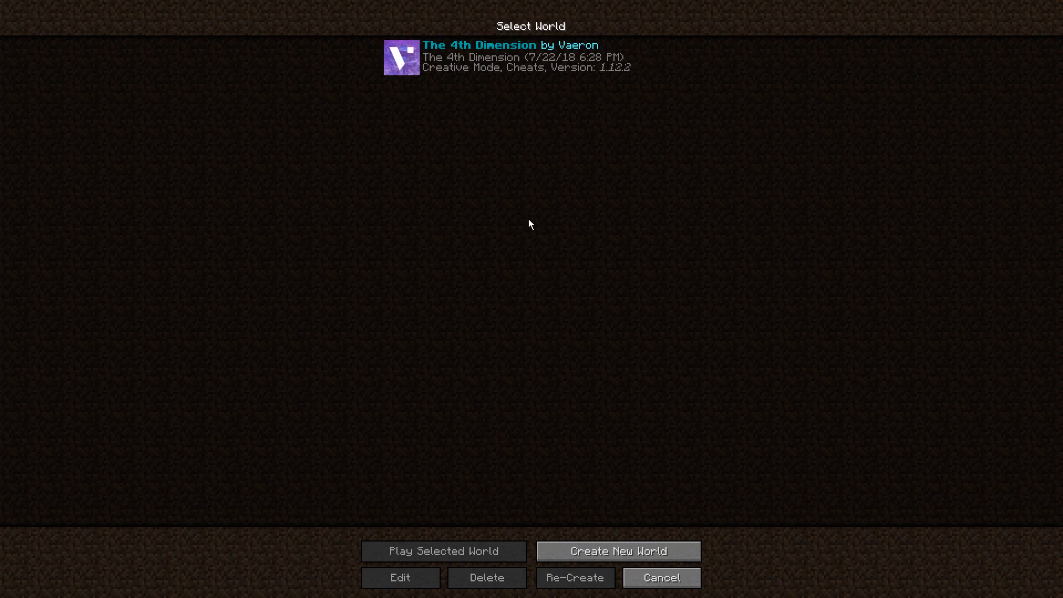
mouse_move(440, 119)
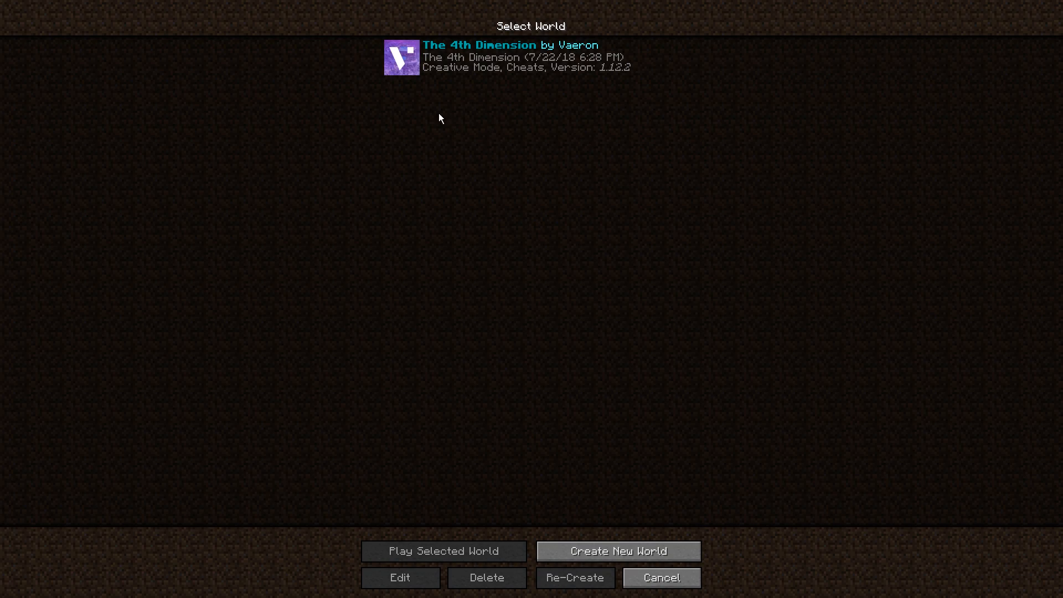
click(531, 56)
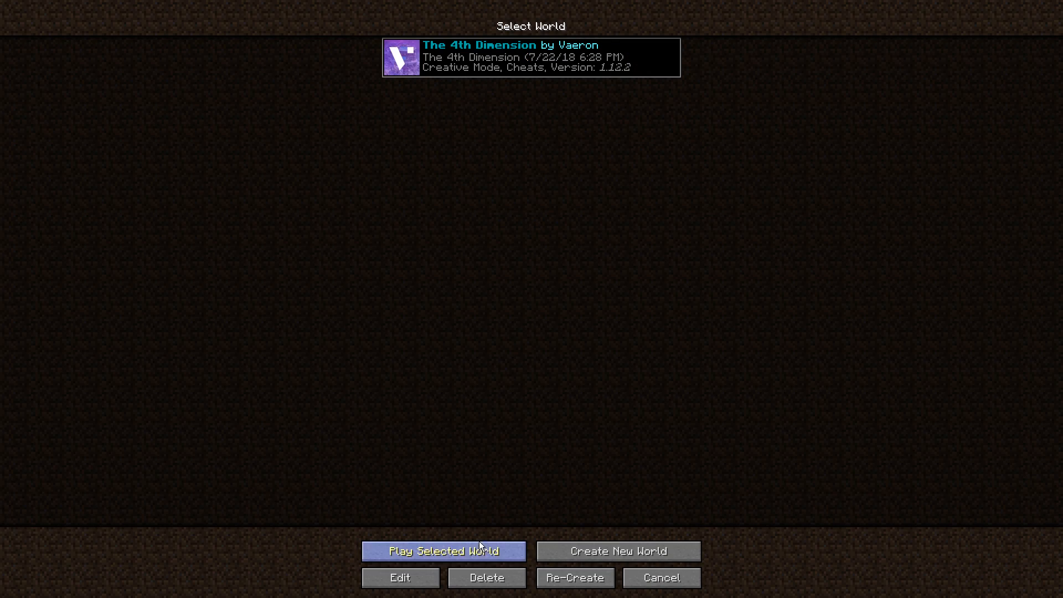
click(440, 550)
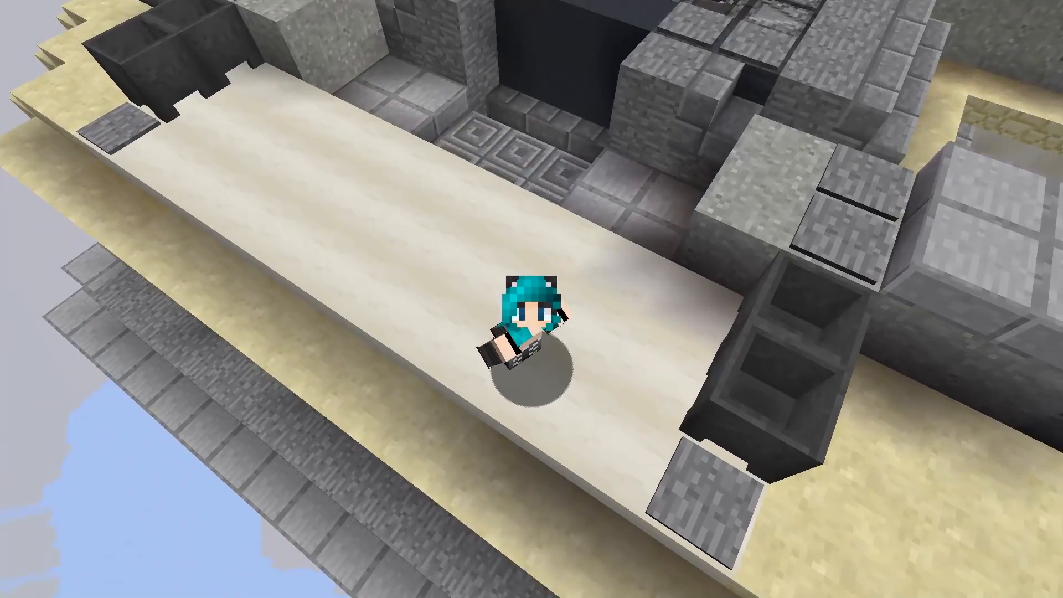
mouse_move(532, 299)
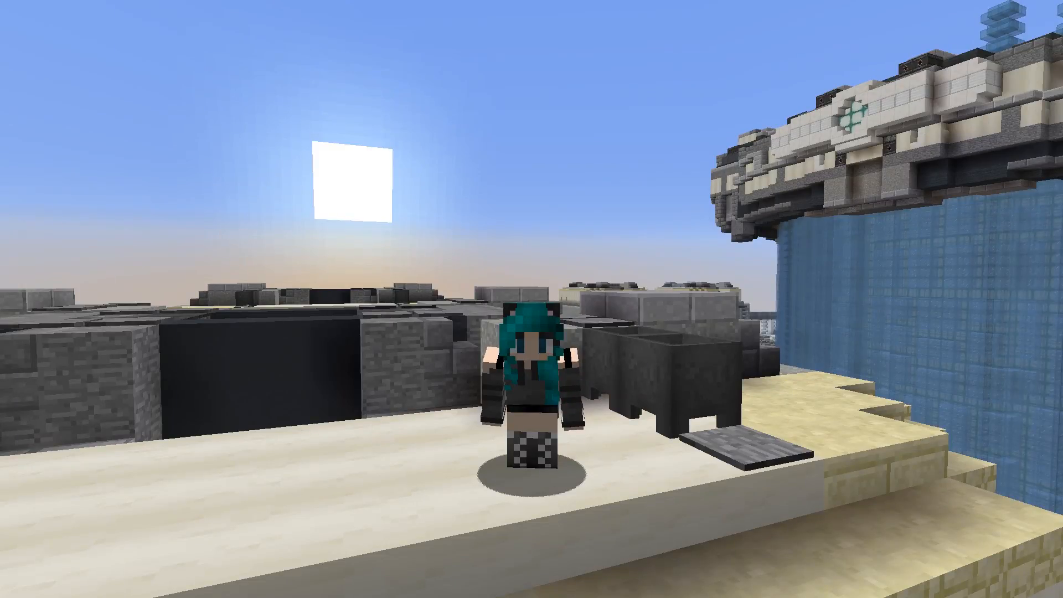